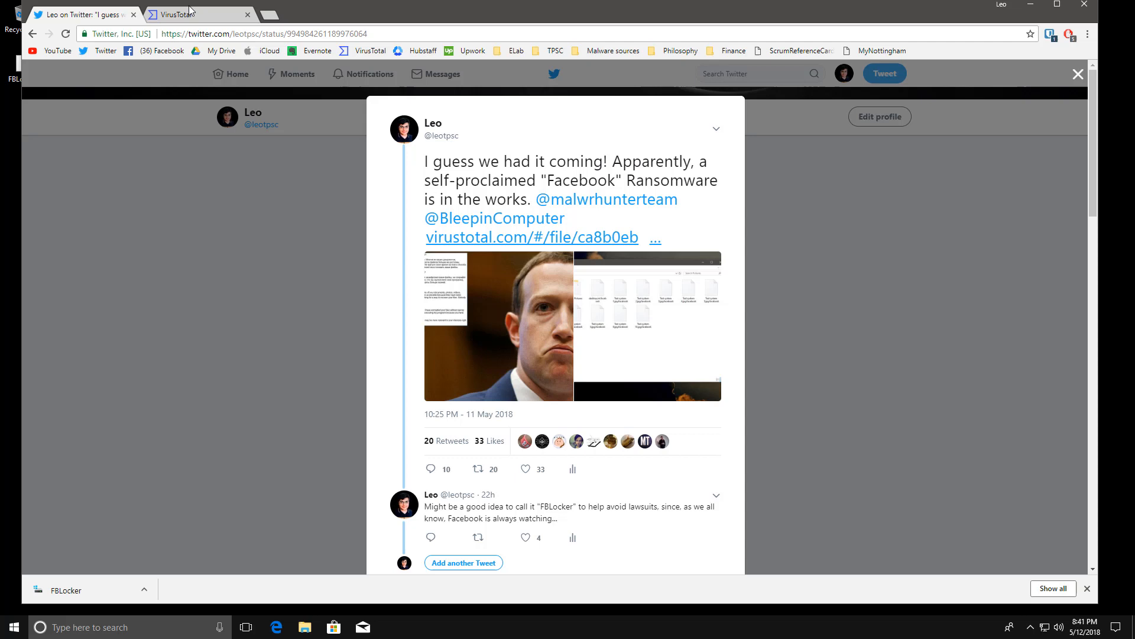
Step: Switch from the tweet to the VirusTotal report showing 27 of 65 engines flagging svchost.exe
{"action": "left_click", "coordinate": [178, 14]}
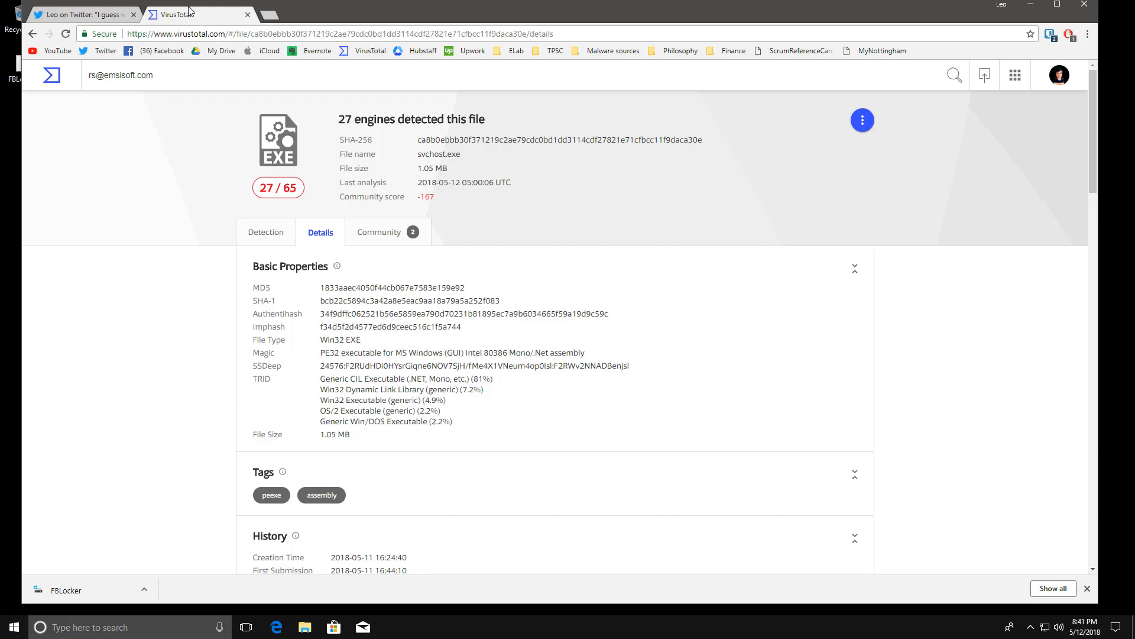
Step: Read the Details down to the Facebook Ransomware debug path, then return to the test desktop
{"action": "scroll", "scroll_direction": "down", "scroll_amount": 3}
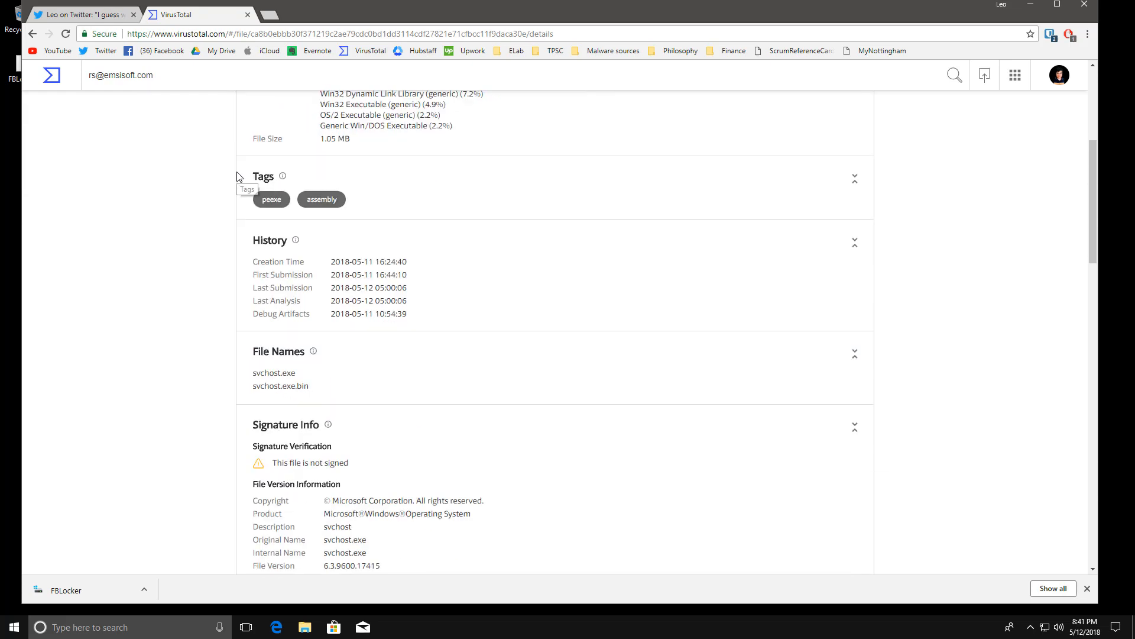
{"action": "scroll", "scroll_direction": "down", "scroll_amount": 3}
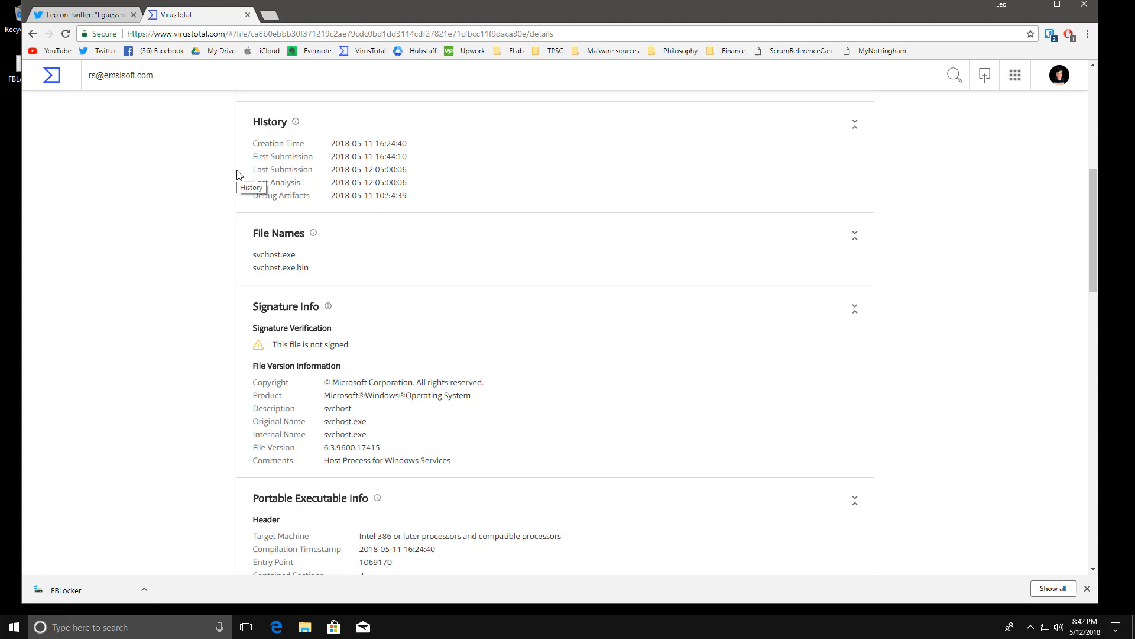
{"action": "scroll", "scroll_direction": "down", "scroll_amount": 3}
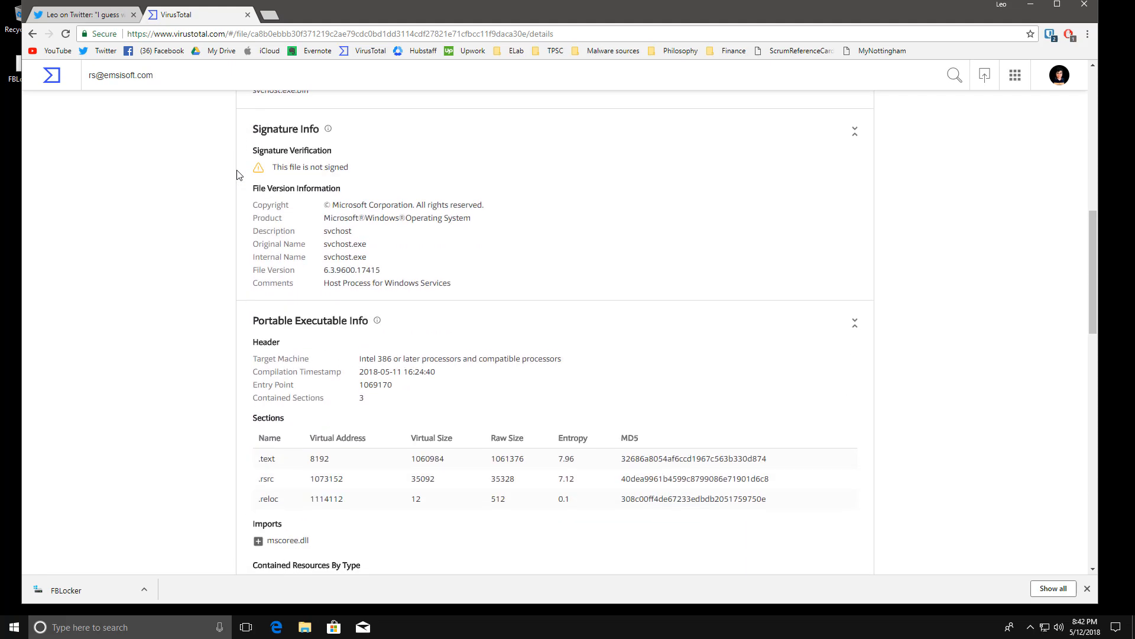
{"action": "scroll", "scroll_direction": "down", "scroll_amount": 3}
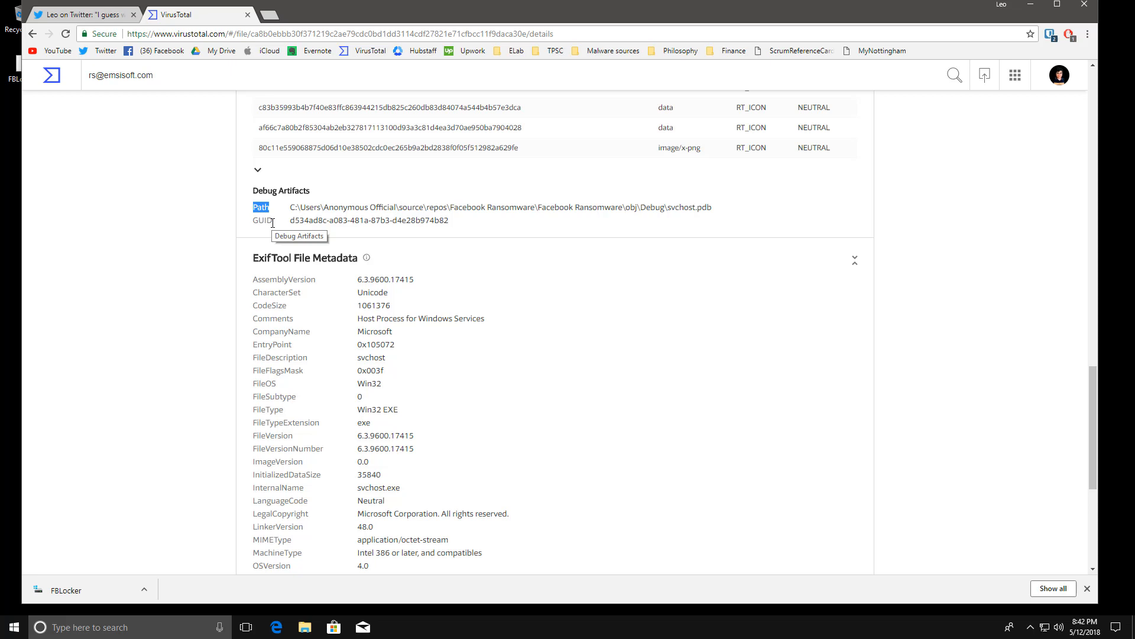
{"action": "mouse_move", "coordinate": [9, 191]}
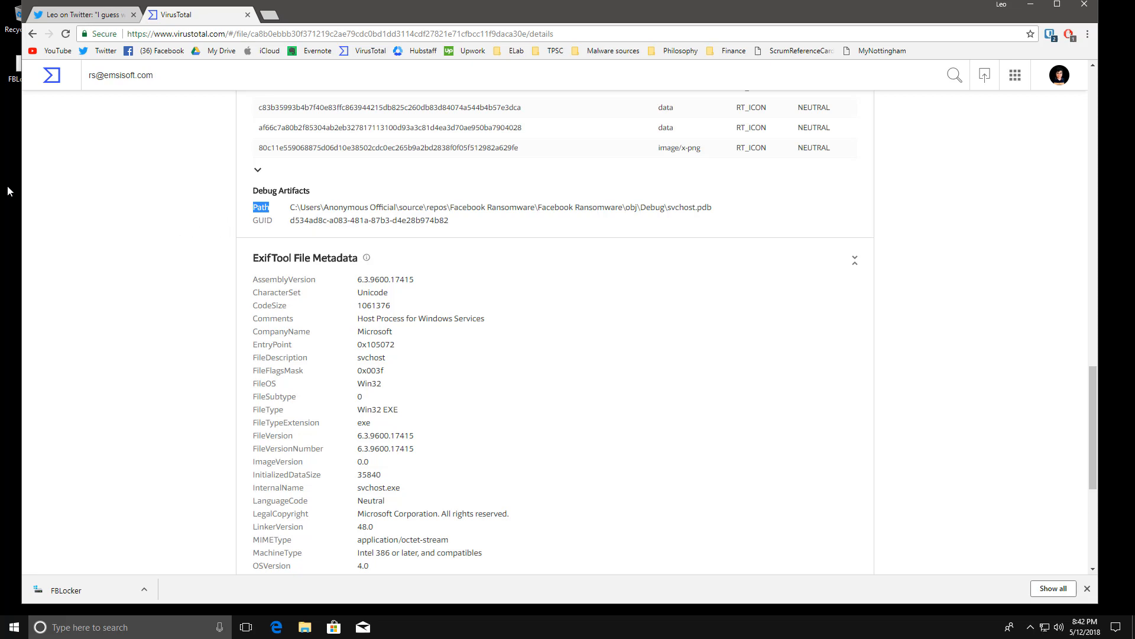
{"action": "left_click", "coordinate": [22, 69]}
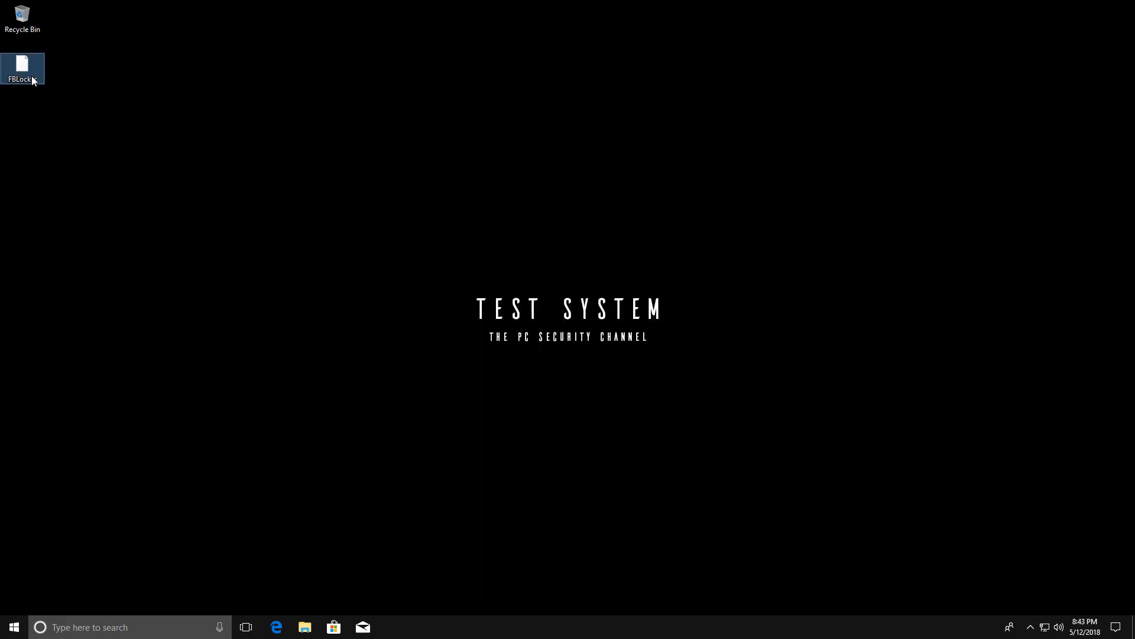
Step: Execute the FBLocker sample from the desktop and let it run
{"action": "double_click", "coordinate": [23, 69]}
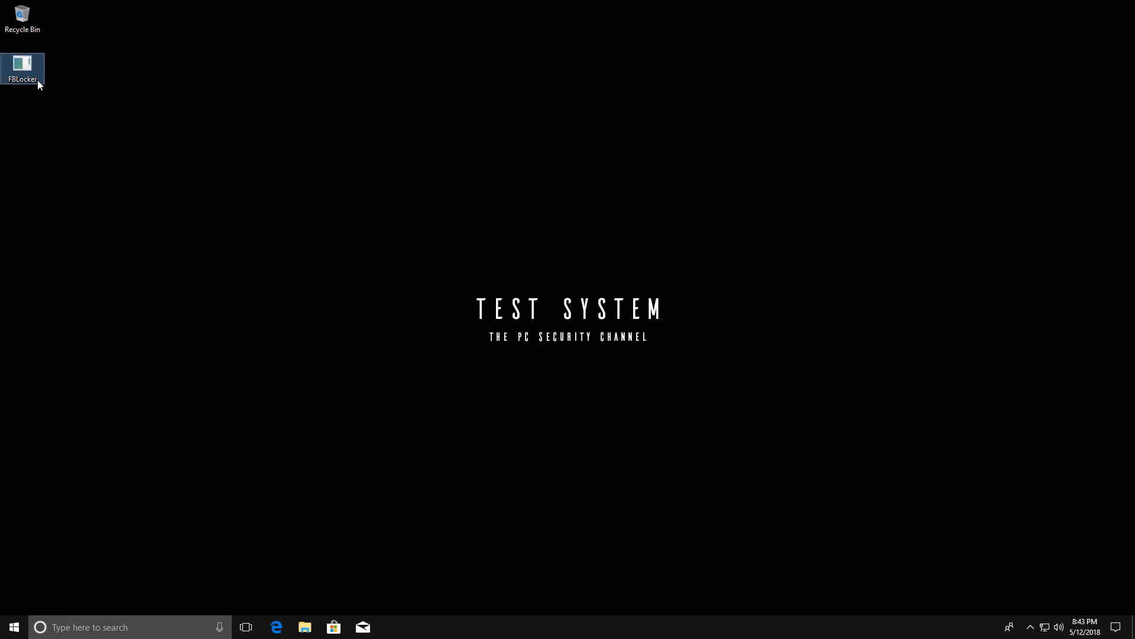
{"action": "double_click", "coordinate": [23, 65]}
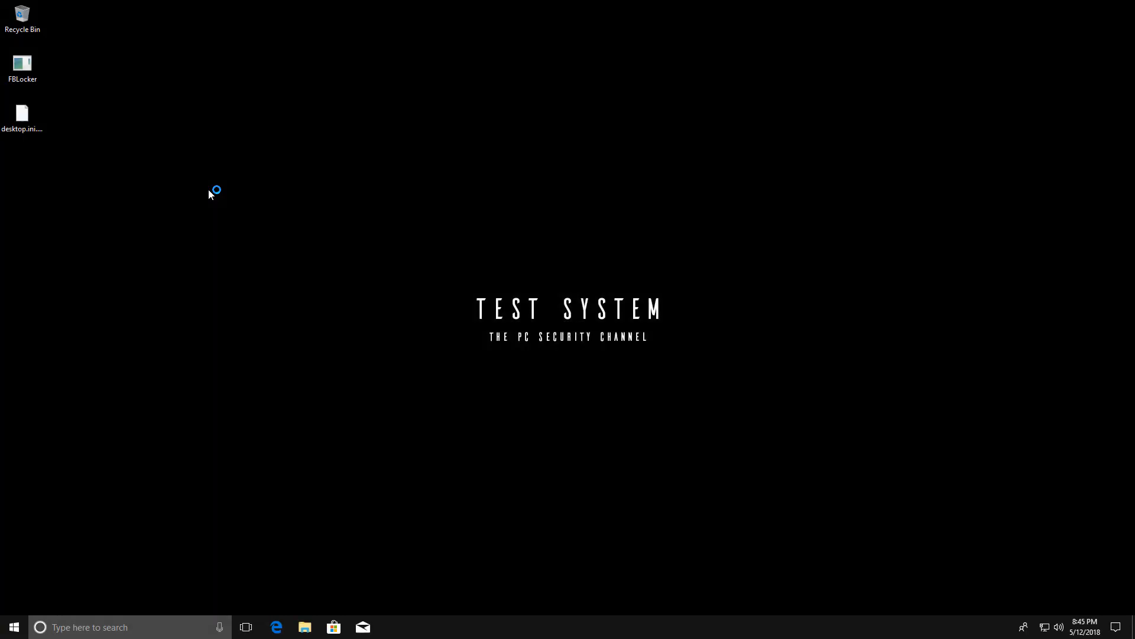
Step: Bring up File Explorer to reach the Pictures folder with its .facebook-renamed files
{"action": "left_click", "coordinate": [304, 627]}
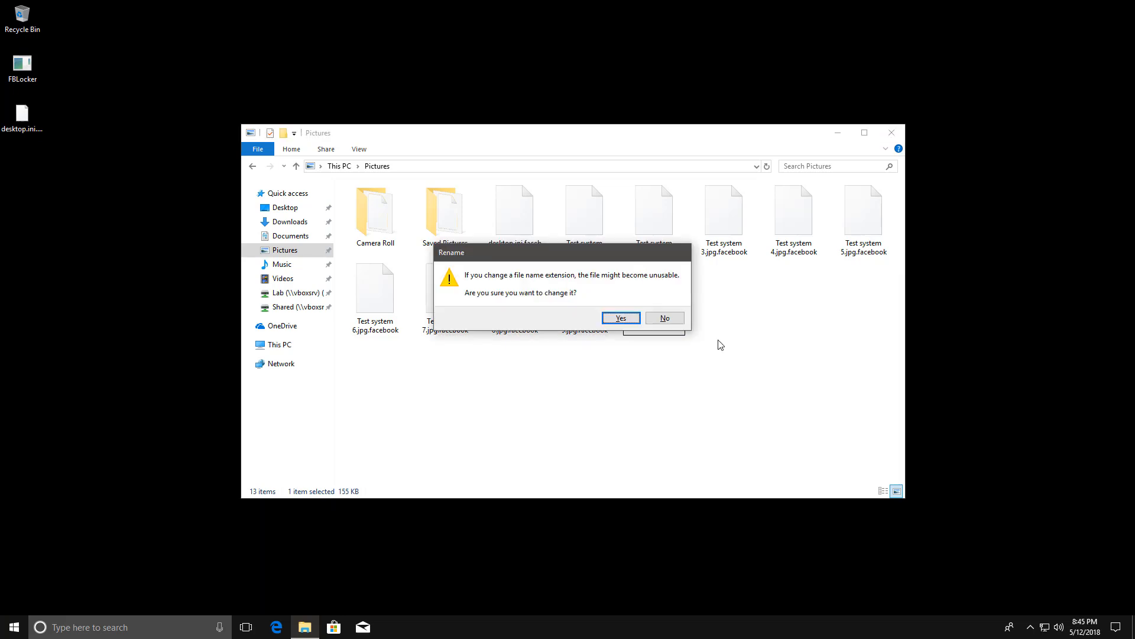
Step: Confirm restoring Test system 10 to .jpg, pick an app for it, then browse the Shared drive's JPGs
{"action": "left_click", "coordinate": [620, 319]}
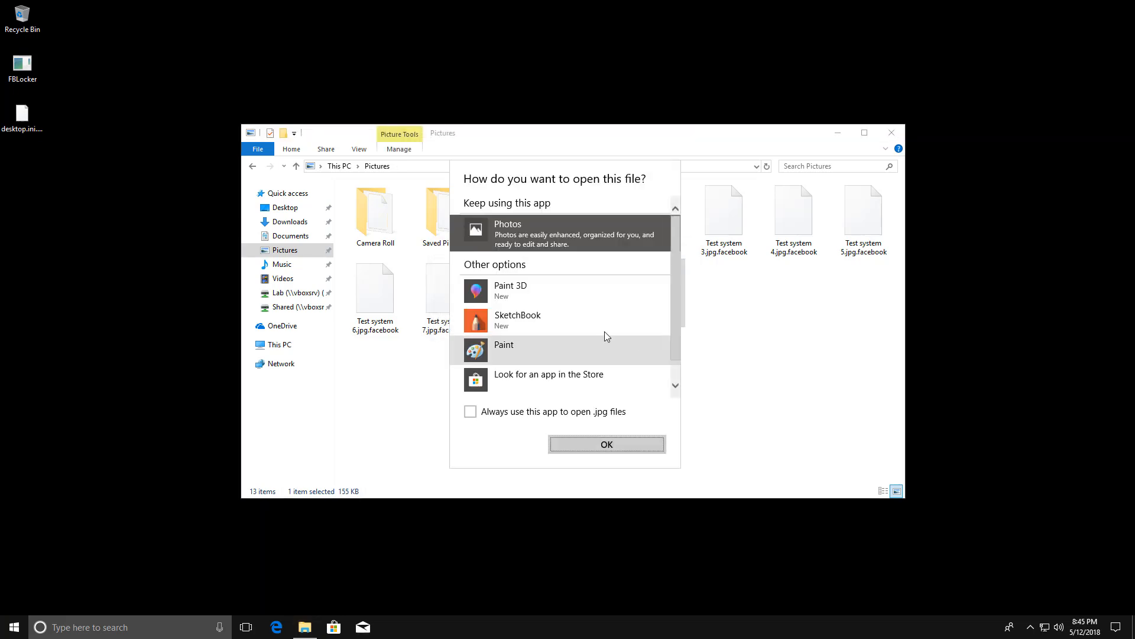
{"action": "left_click", "coordinate": [605, 443]}
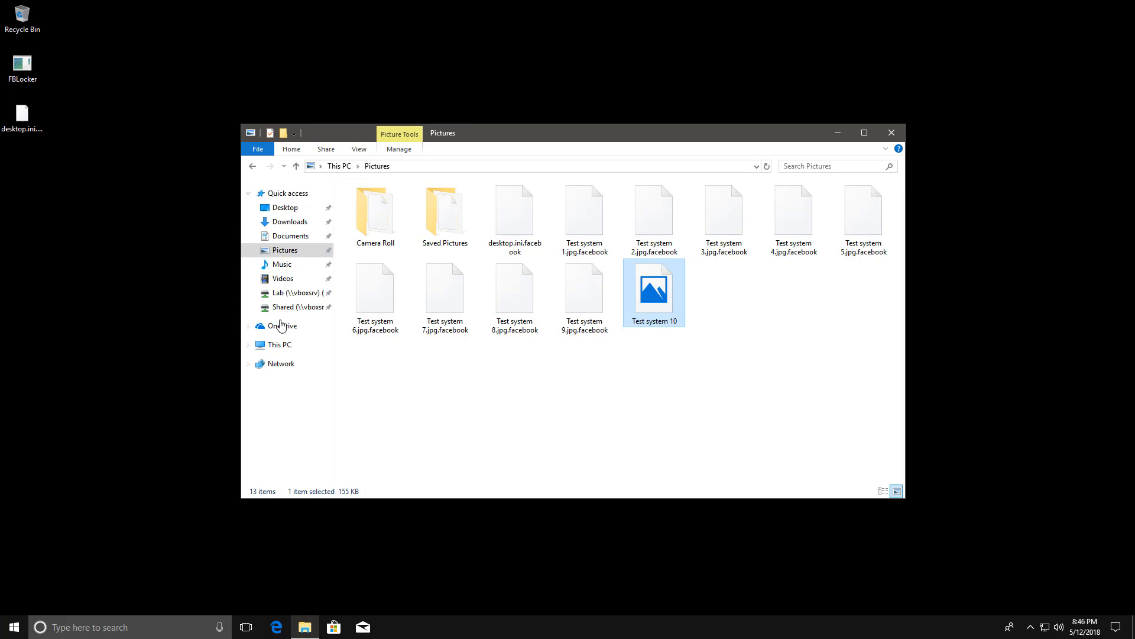
{"action": "left_click", "coordinate": [289, 307]}
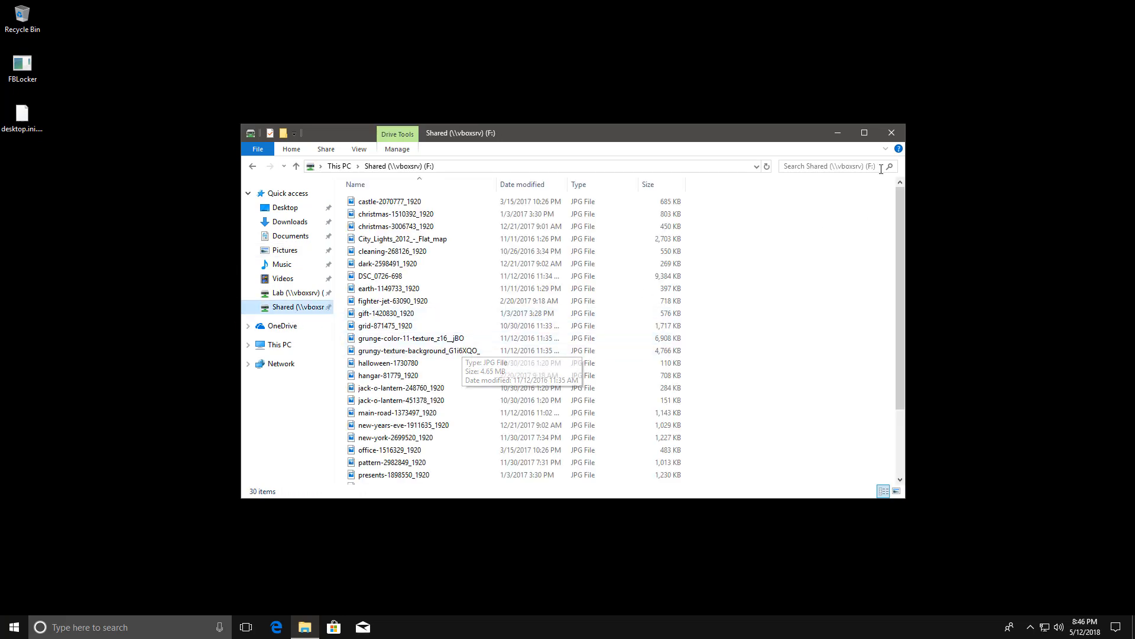